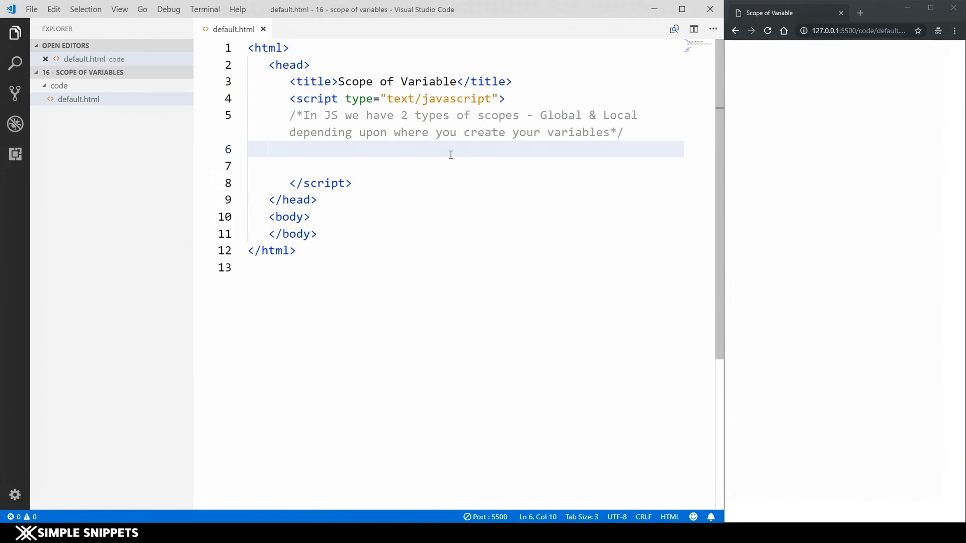
Declare var a = 5 and write it out with document.write("<h2>"+a+"</h2>")
{"action": "left_click", "coordinate": [311, 149]}
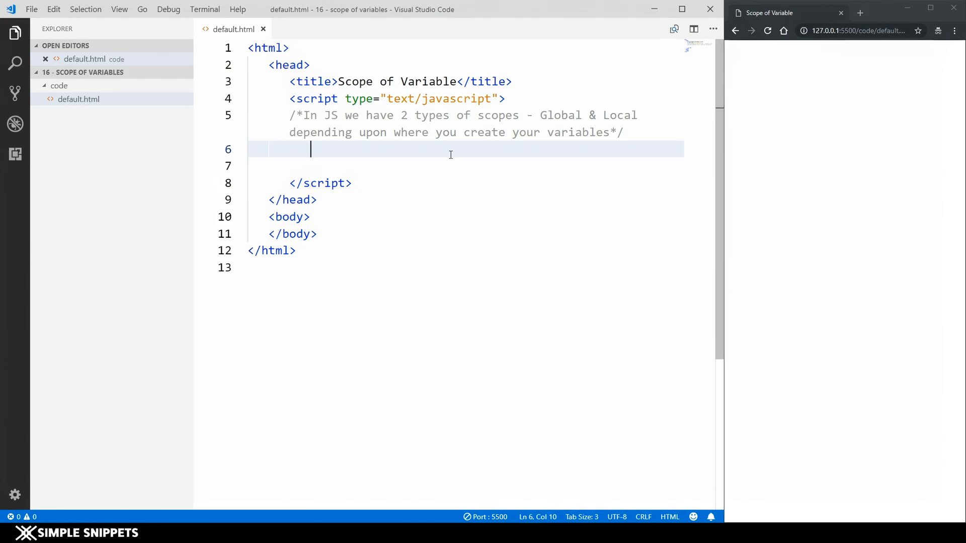
{"action": "type", "text": "v"}
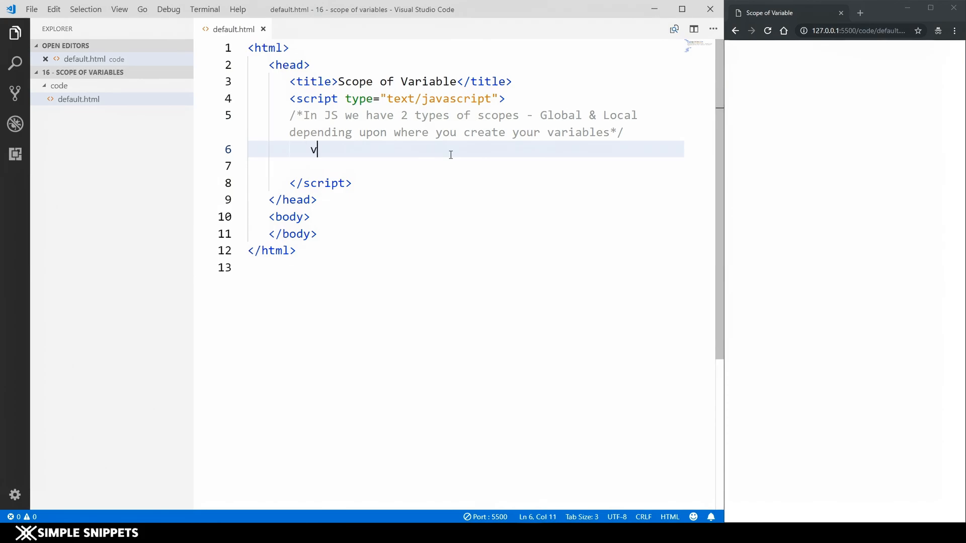
{"action": "type", "text": "ar a ="}
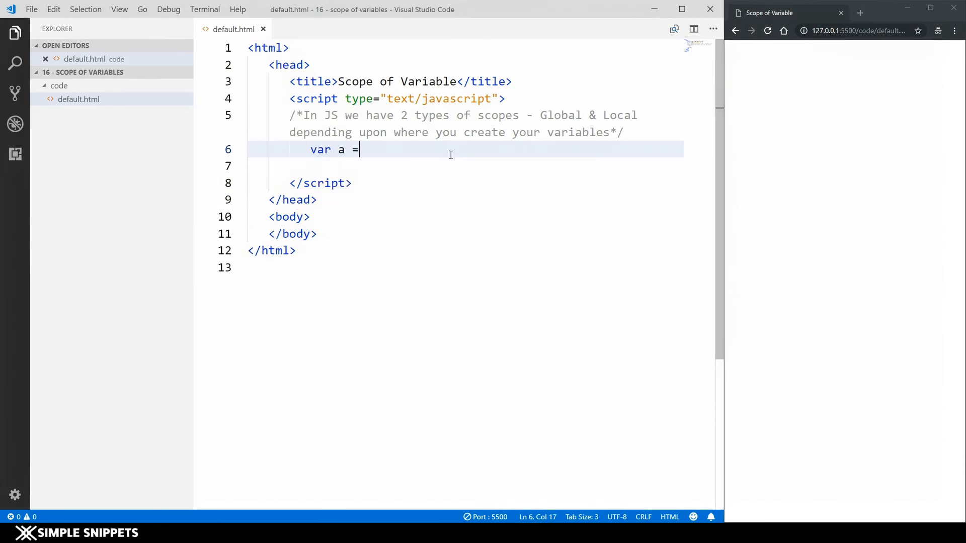
{"action": "type", "text": "5;"}
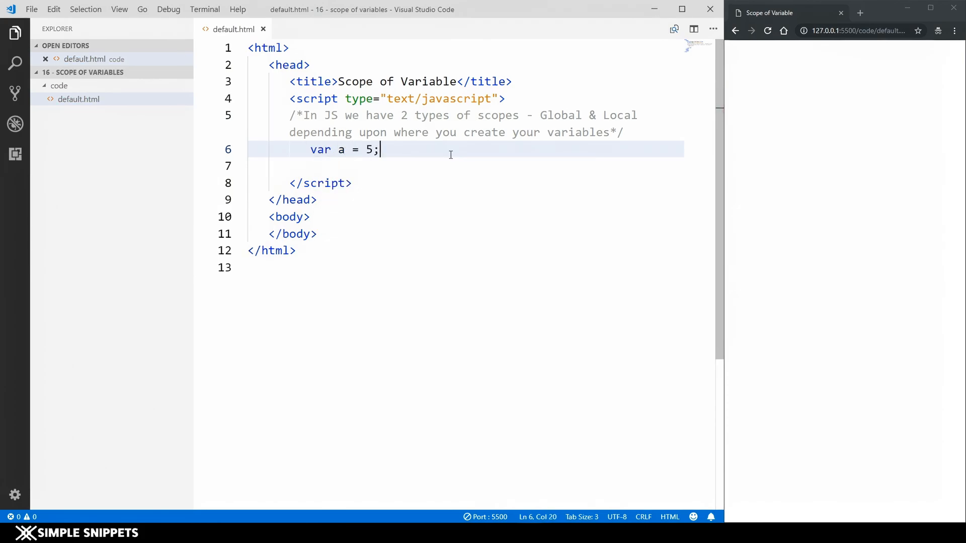
{"action": "type", "text": "d"}
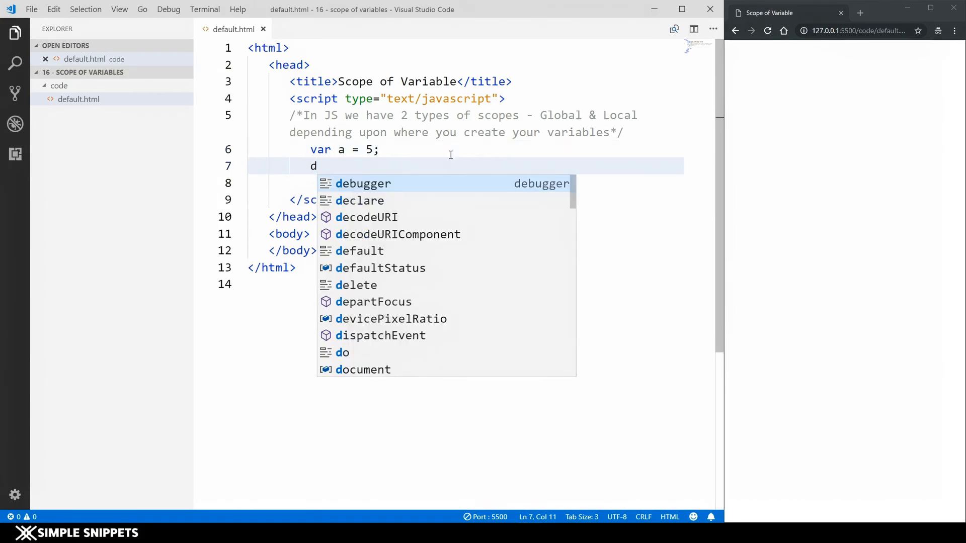
{"action": "type", "text": "ocument.write(\"<h2>\"+a+\"</h2>\")"}
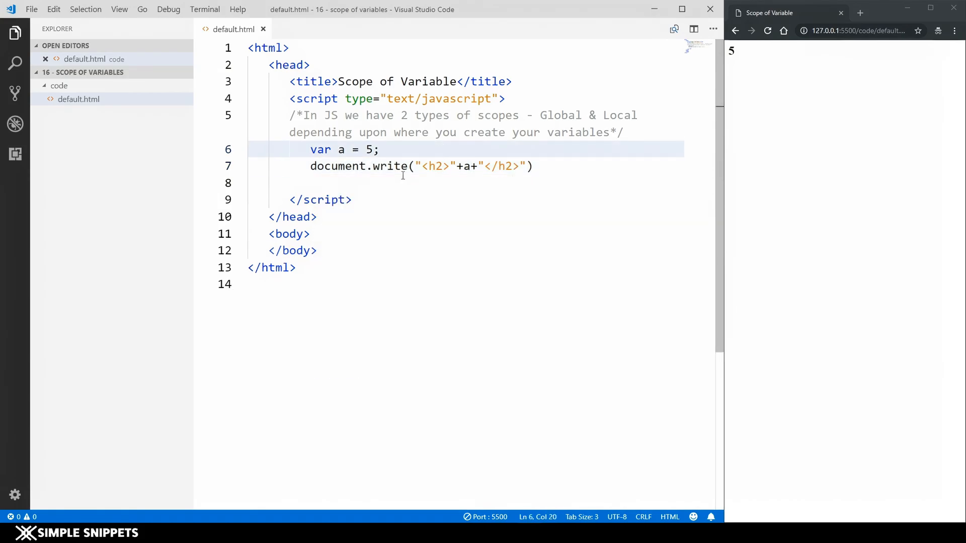
Add a second document.write of a and comment the declaration as // global variable
{"action": "left_click", "coordinate": [533, 166]}
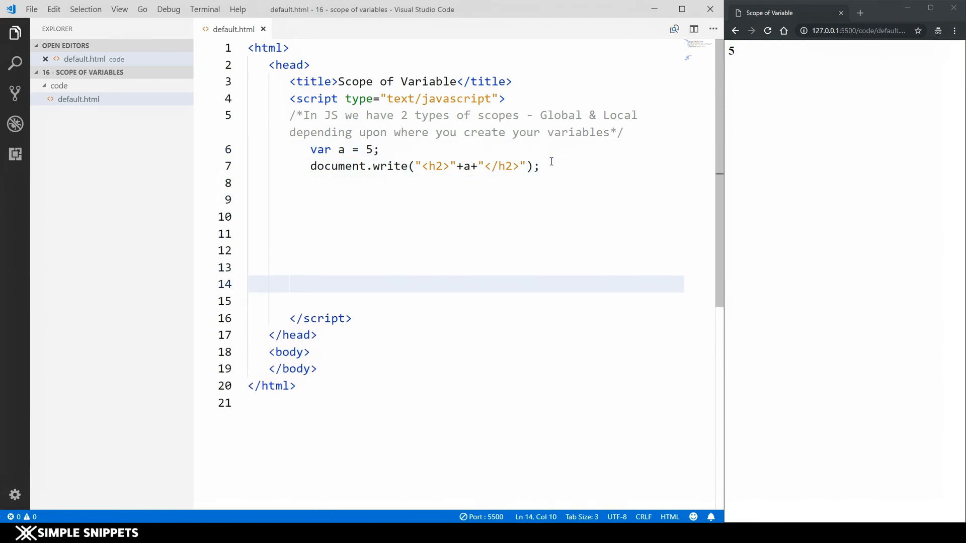
{"action": "type", "text": "document.write(\"<h2>\"+a+\"</h2>\");"}
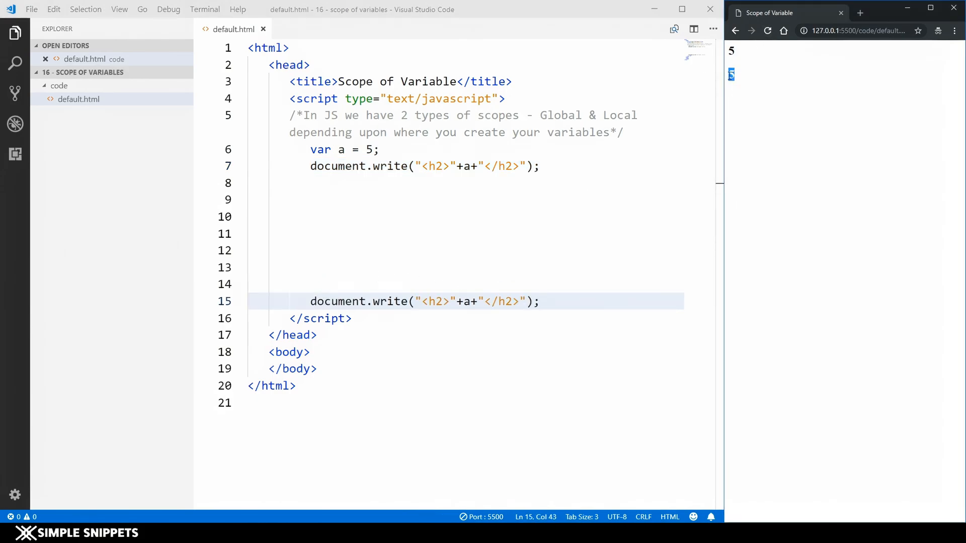
{"action": "double_click", "coordinate": [340, 149]}
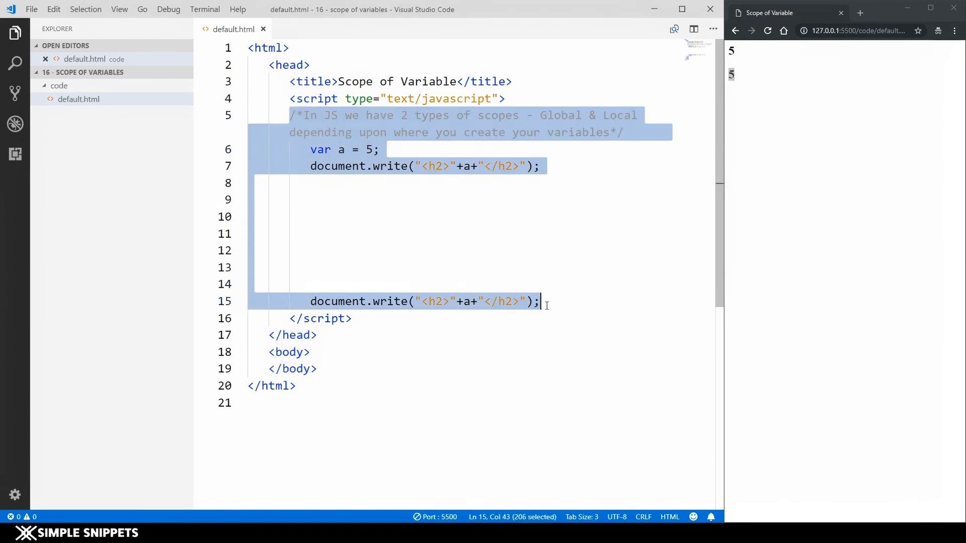
{"action": "left_click", "coordinate": [380, 149]}
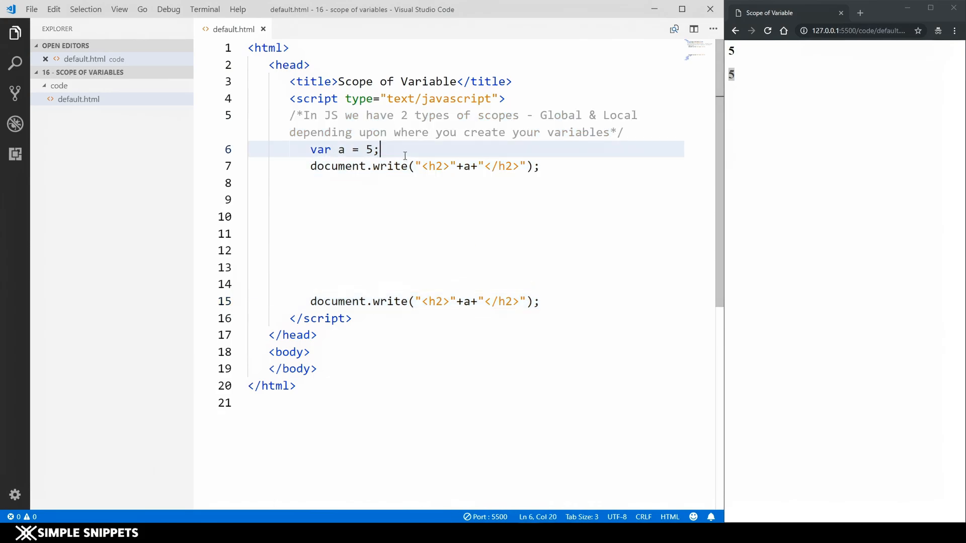
{"action": "type", "text": "// glo"}
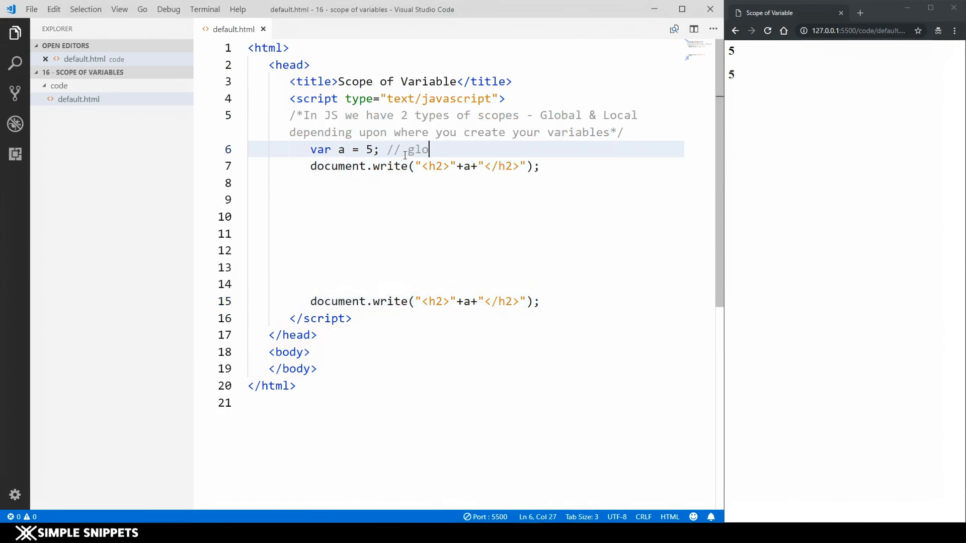
{"action": "type", "text": "bal variable"}
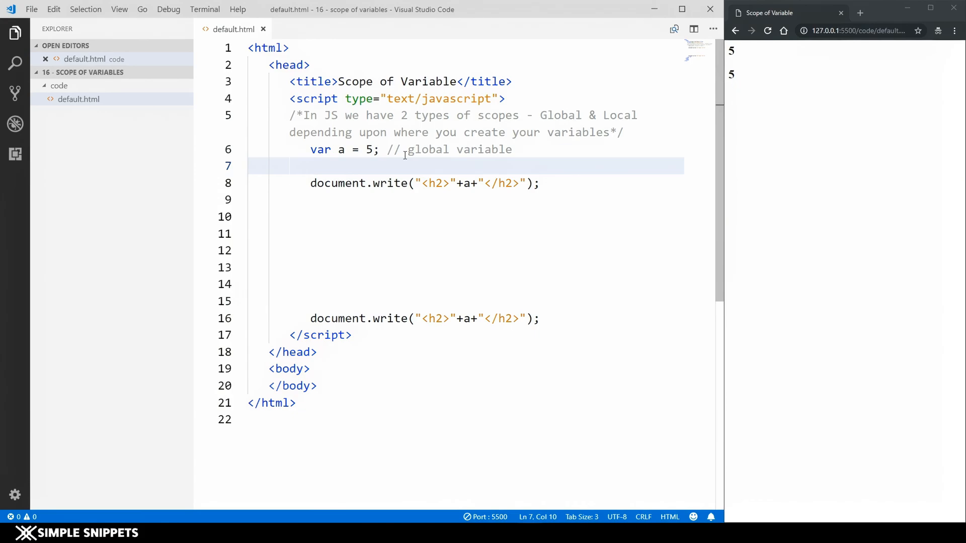
Define function myfunction() { } and move var a = 5; // global variable inside it
{"action": "left_click", "coordinate": [311, 166]}
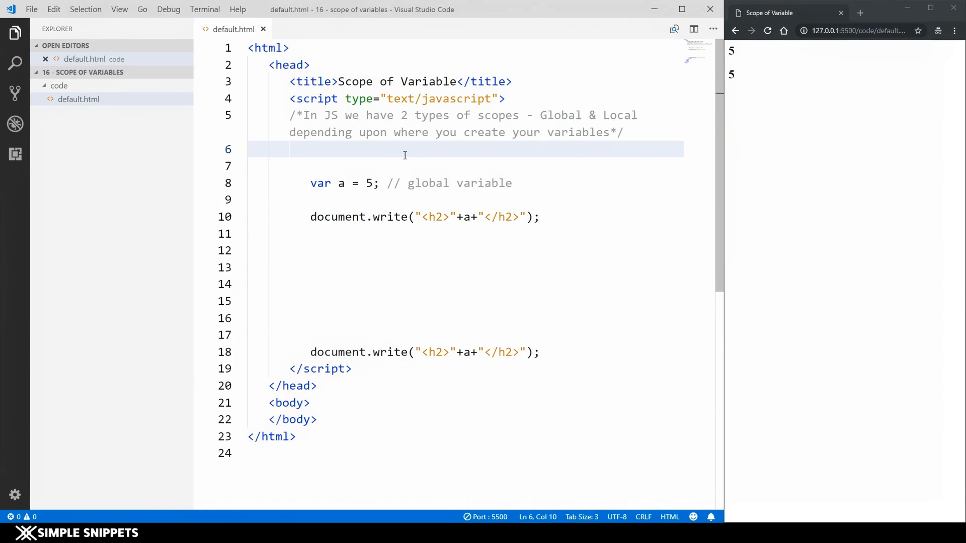
{"action": "type", "text": "function"}
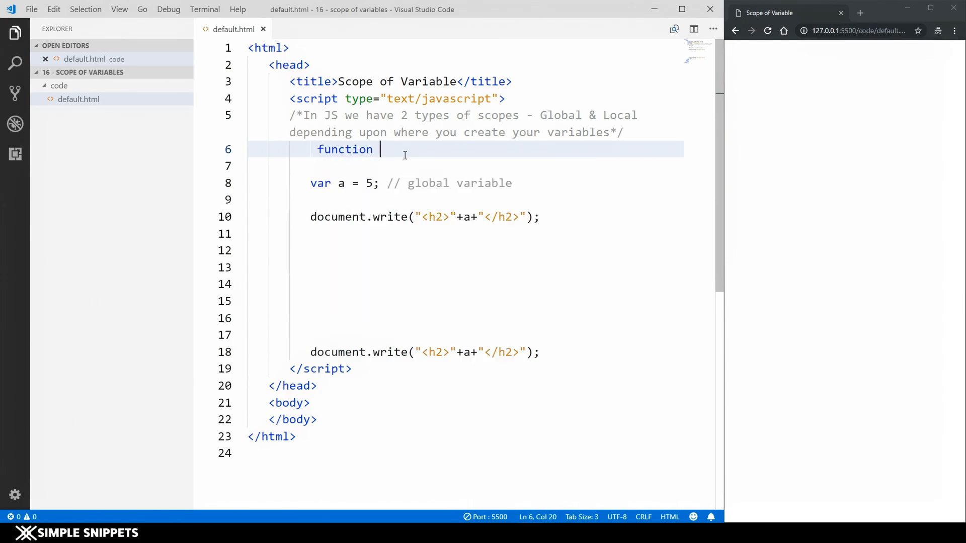
{"action": "type", "text": "myfunction("}
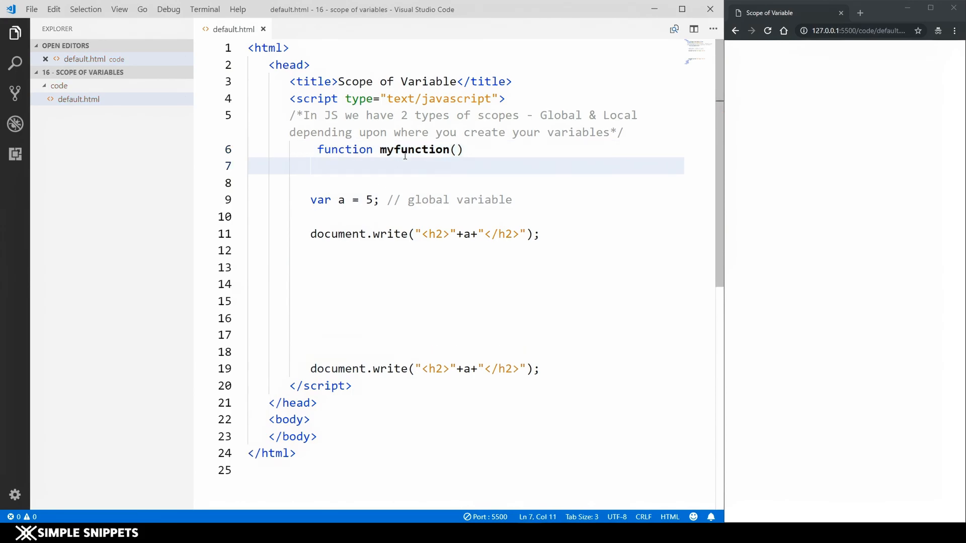
{"action": "type", "text": "{"}
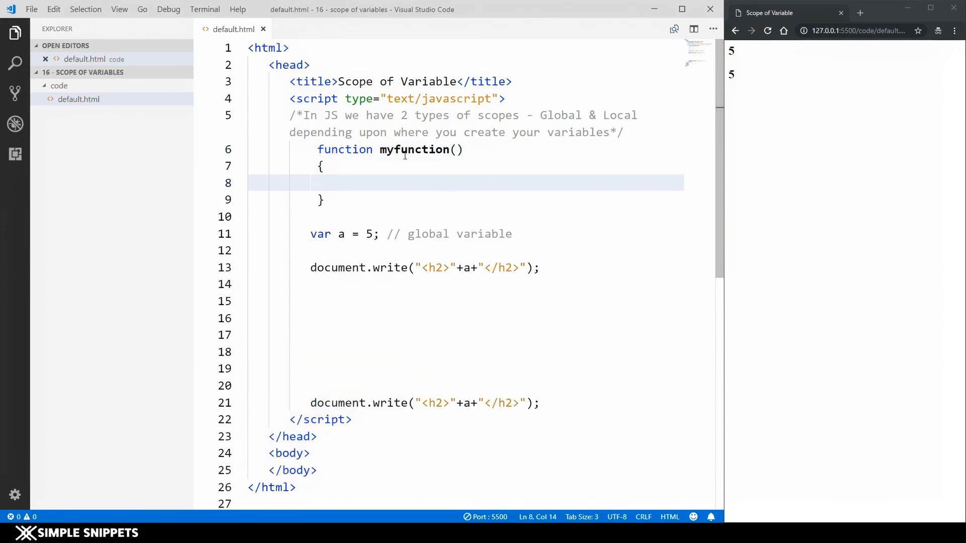
{"action": "left_click", "coordinate": [311, 233]}
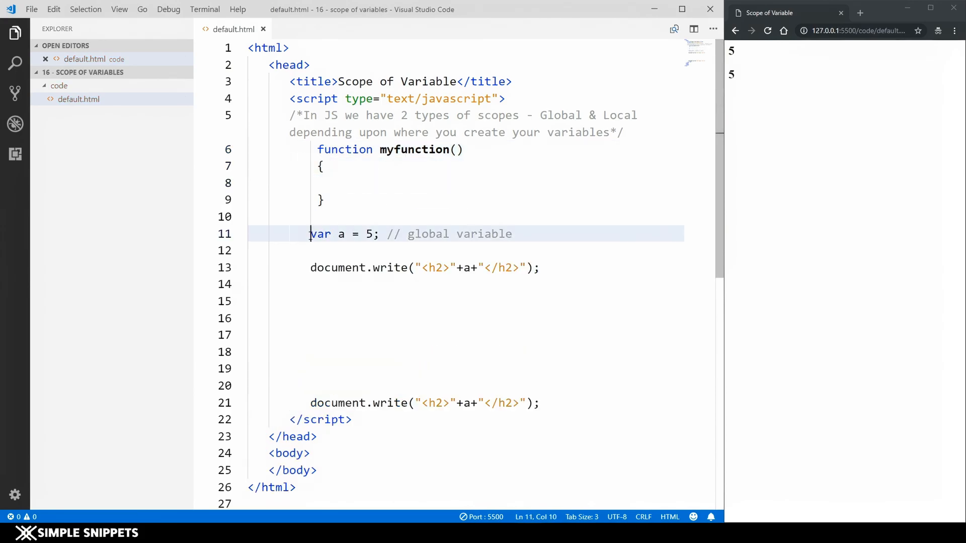
{"action": "key", "text": "Delete"}
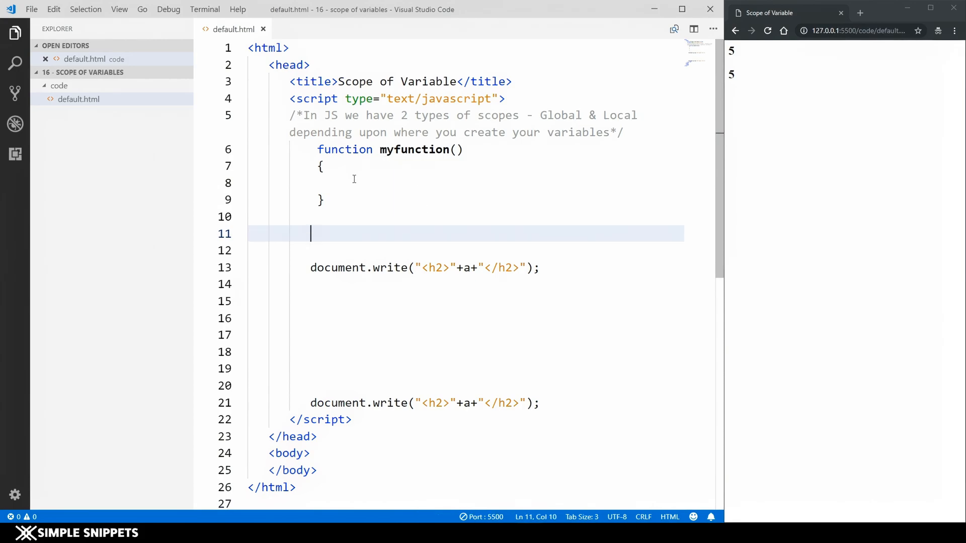
{"action": "type", "text": "var a = 5; // global variable"}
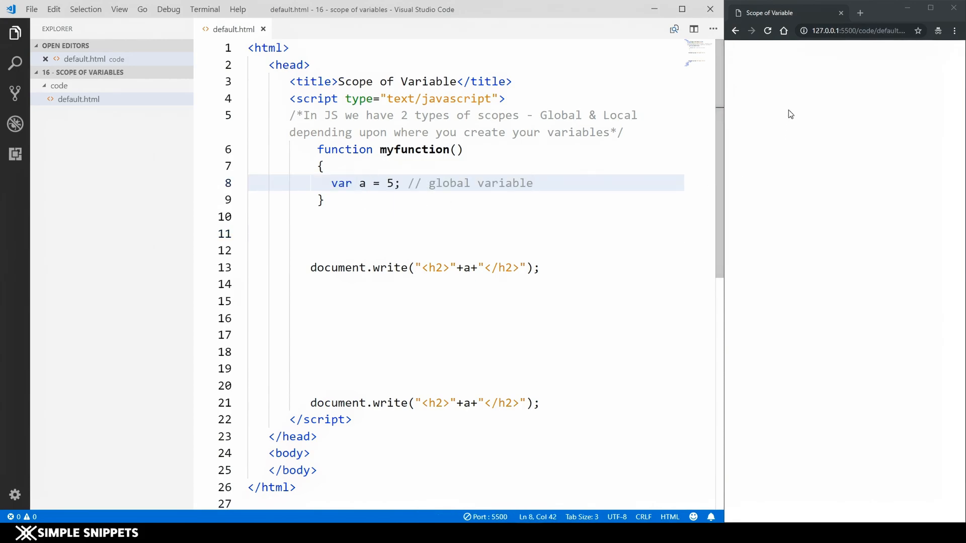
{"action": "mouse_move", "coordinate": [781, 177]}
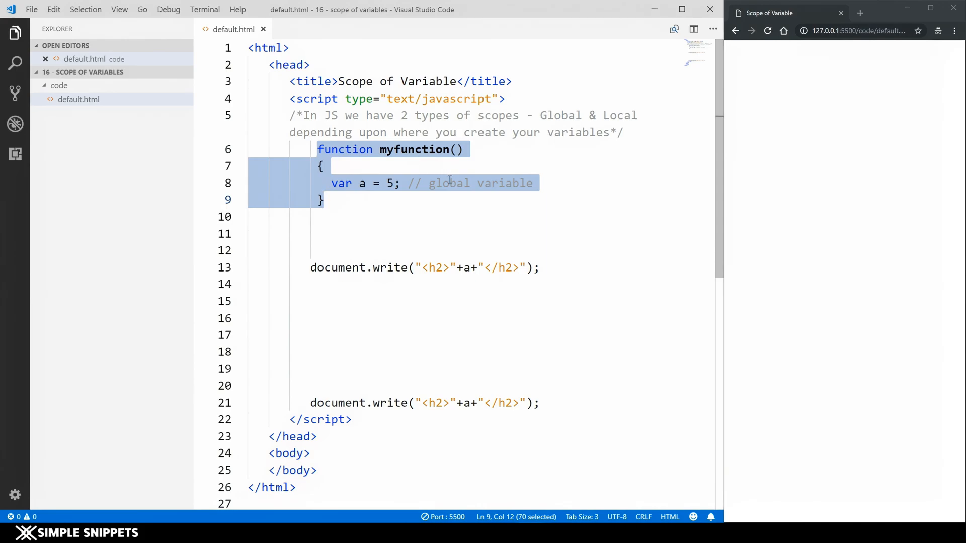
Relabel the comment as // local variable and add a myfunction(); call below the function
{"action": "type", "text": "local"}
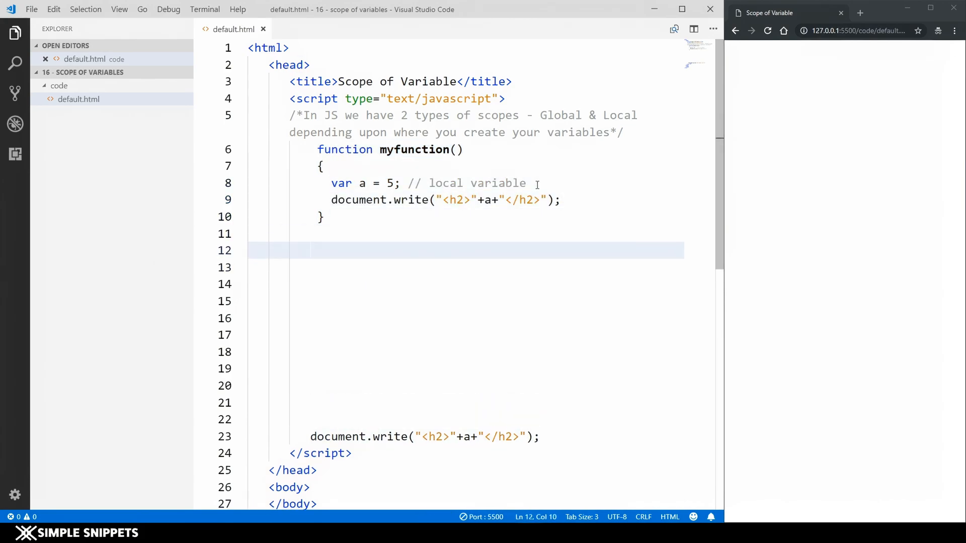
{"action": "type", "text": "my"}
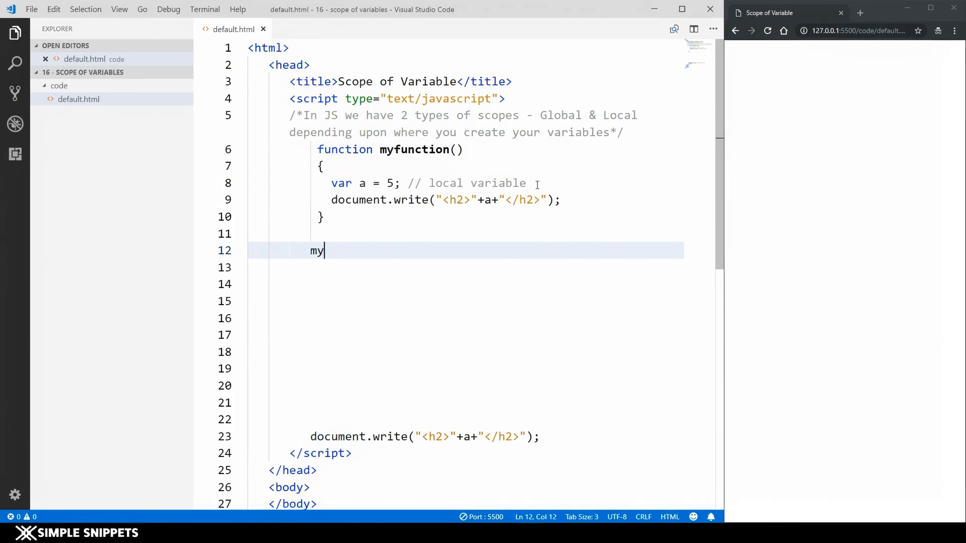
{"action": "type", "text": "function()"}
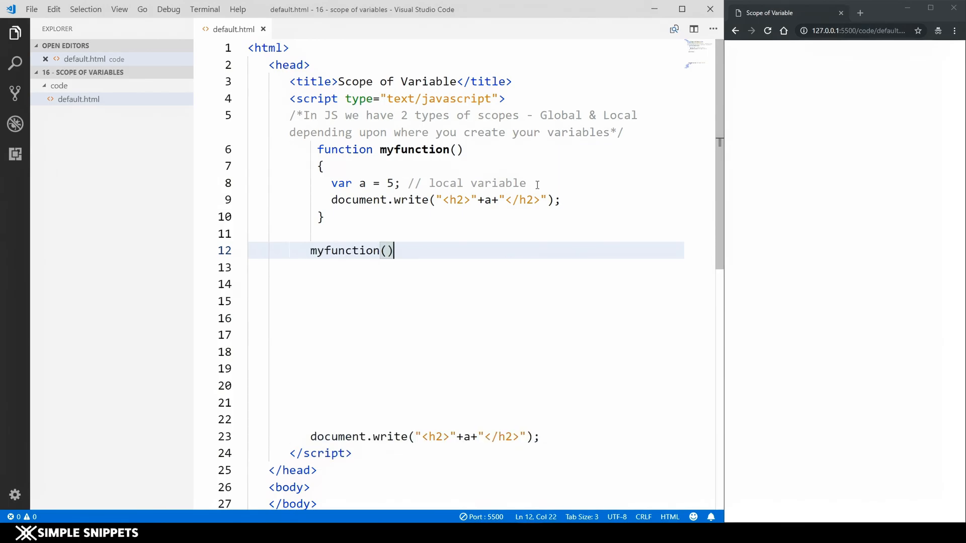
{"action": "type", "text": ";"}
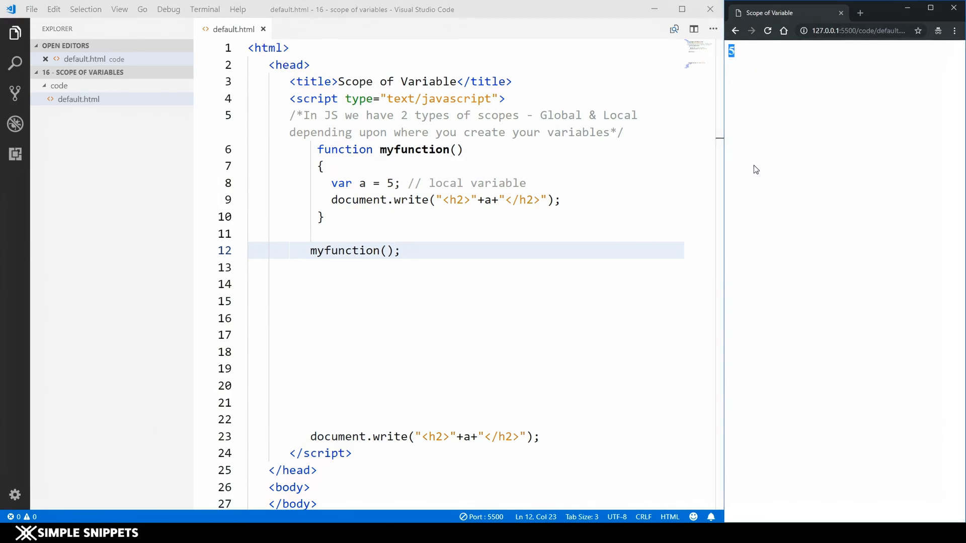
Highlight the local a and the outer write statement, then insert a blank line above myfunction
{"action": "double_click", "coordinate": [413, 149]}
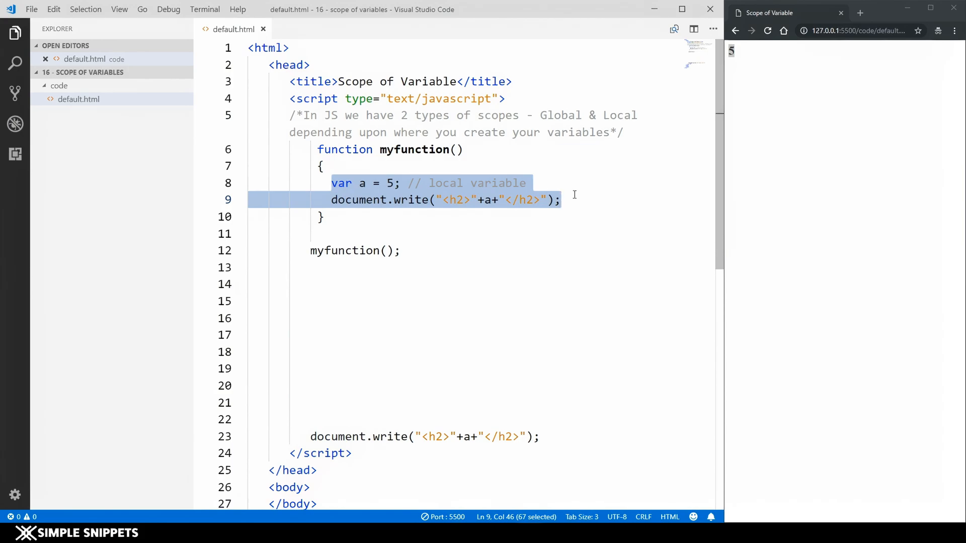
{"action": "left_click", "coordinate": [366, 199]}
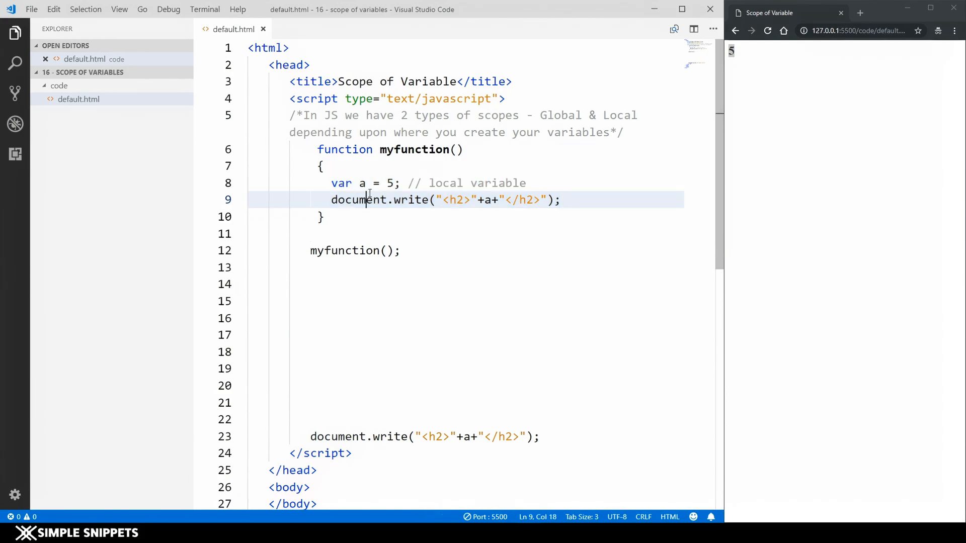
{"action": "double_click", "coordinate": [362, 183]}
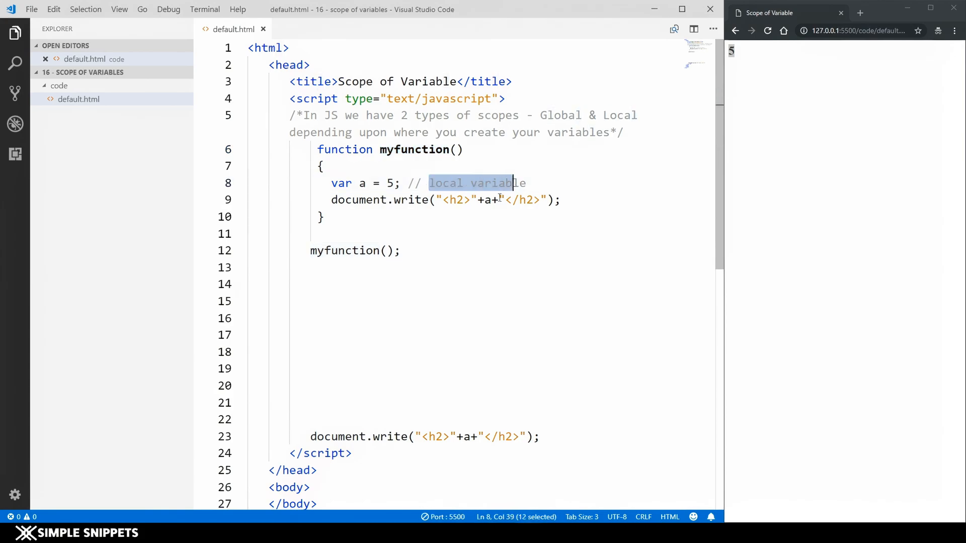
{"action": "left_click", "coordinate": [432, 200]}
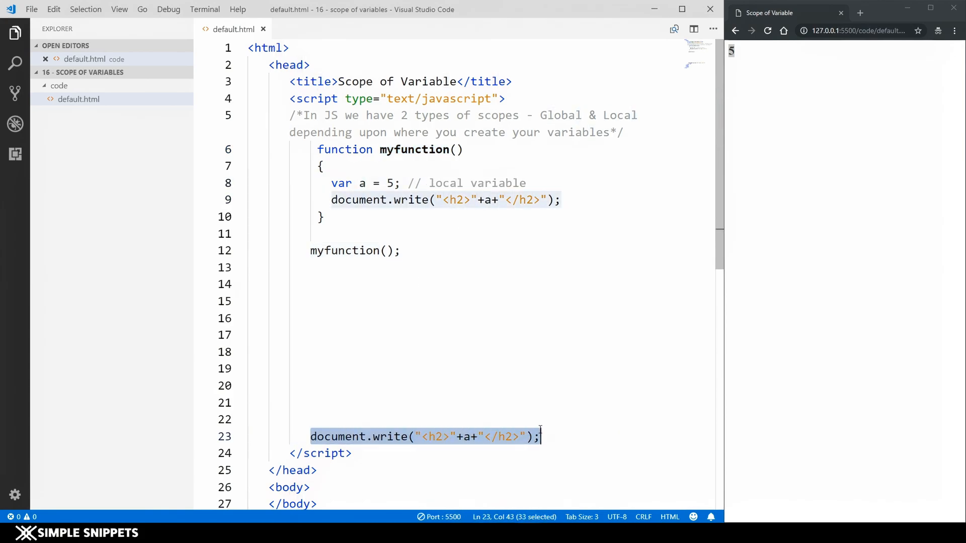
{"action": "left_click", "coordinate": [288, 402]}
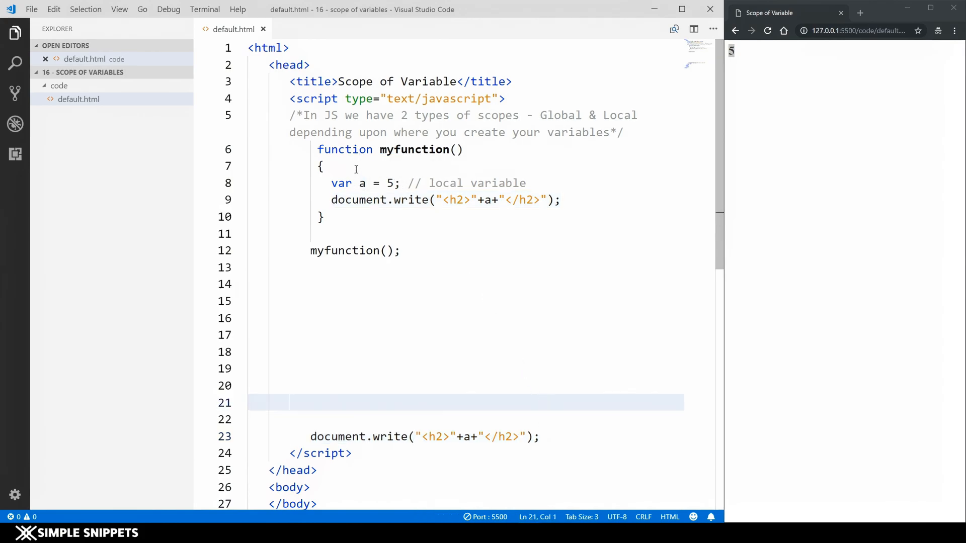
{"action": "left_click", "coordinate": [464, 435]}
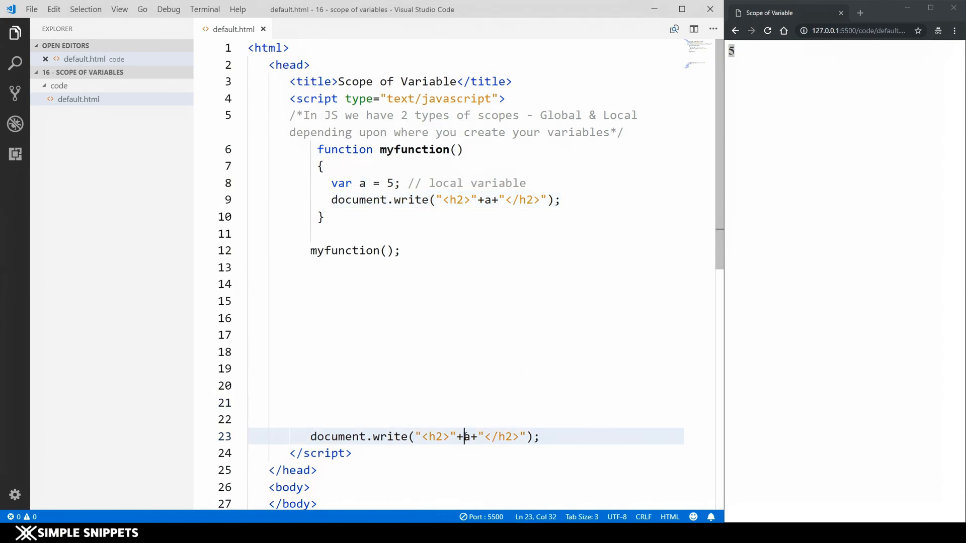
{"action": "double_click", "coordinate": [466, 436]}
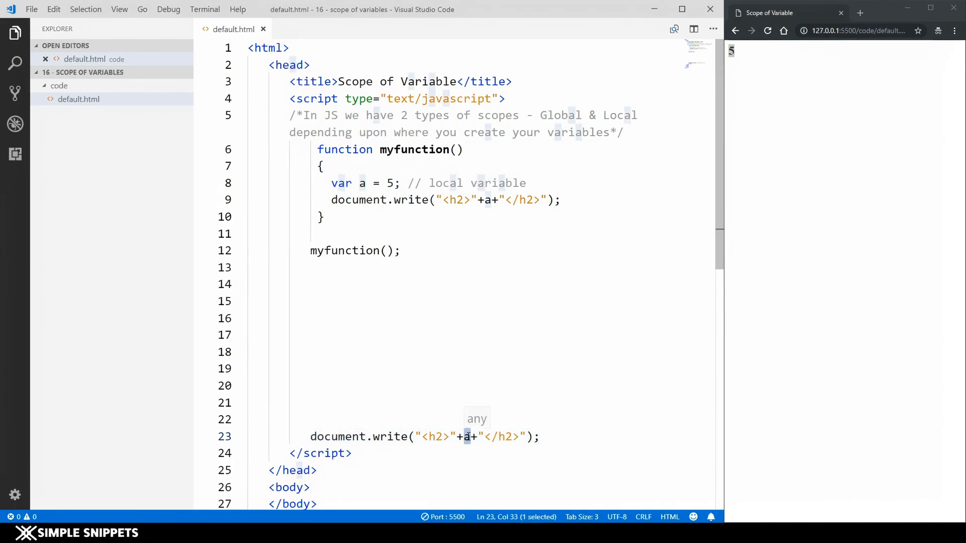
{"action": "mouse_move", "coordinate": [331, 195]}
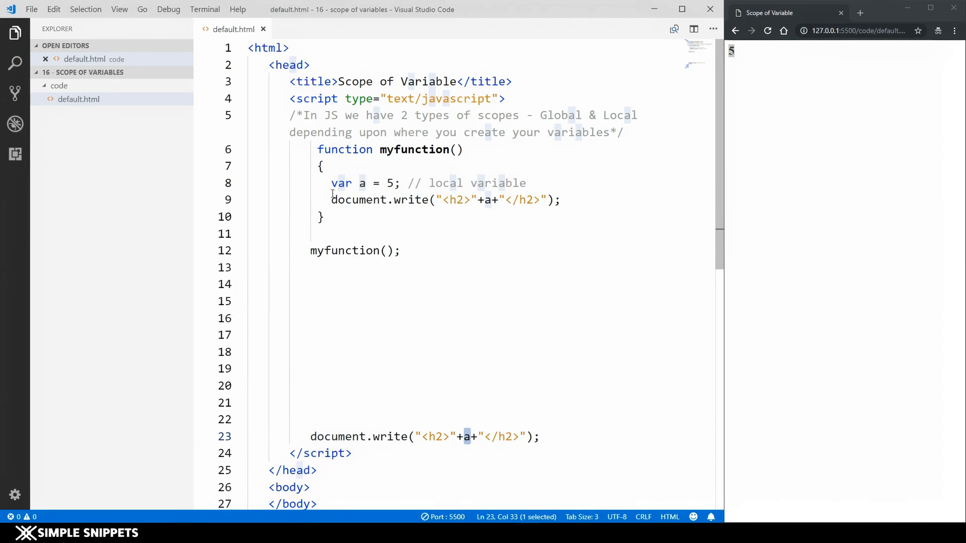
{"action": "left_click", "coordinate": [561, 200]}
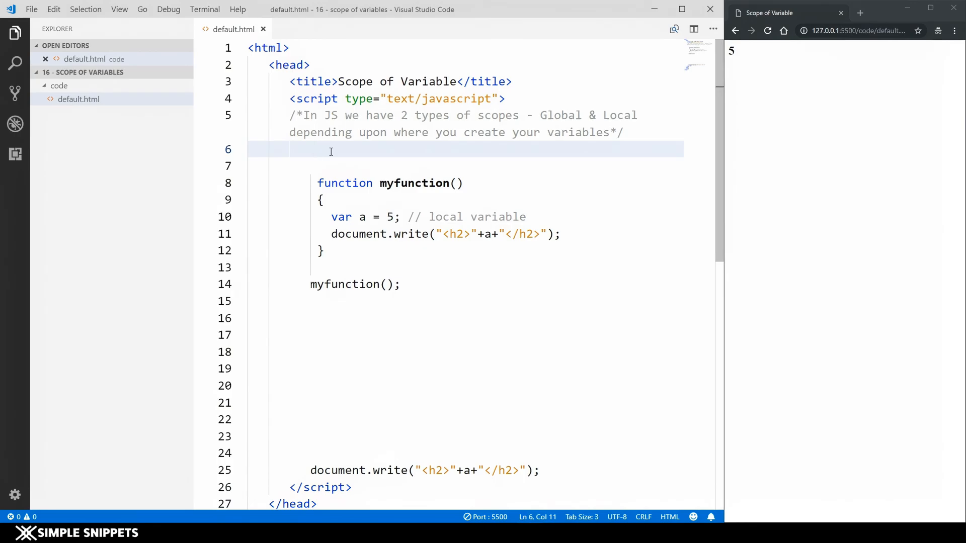
Declare global var b = 6 above the function and write b inside myfunction
{"action": "type", "text": "var b"}
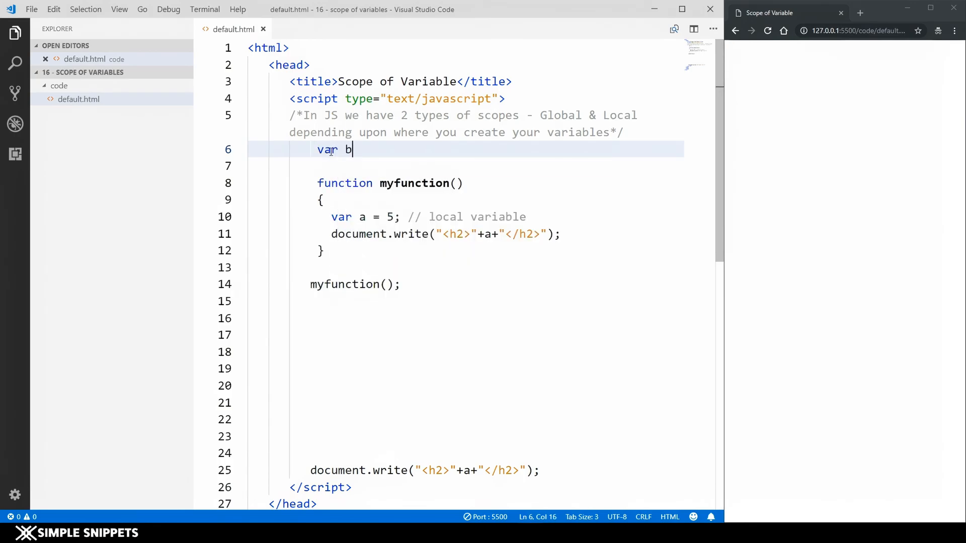
{"action": "type", "text": "= 6;"}
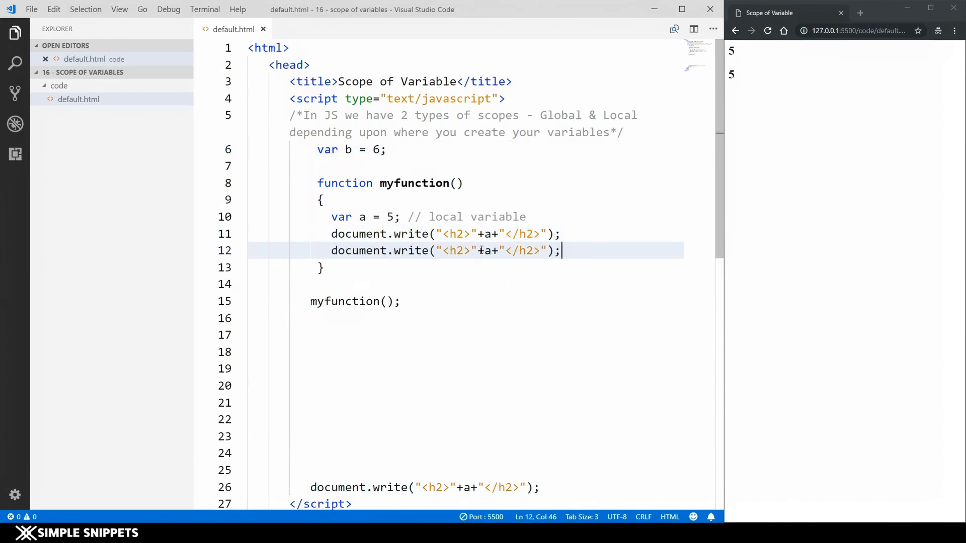
{"action": "type", "text": "b"}
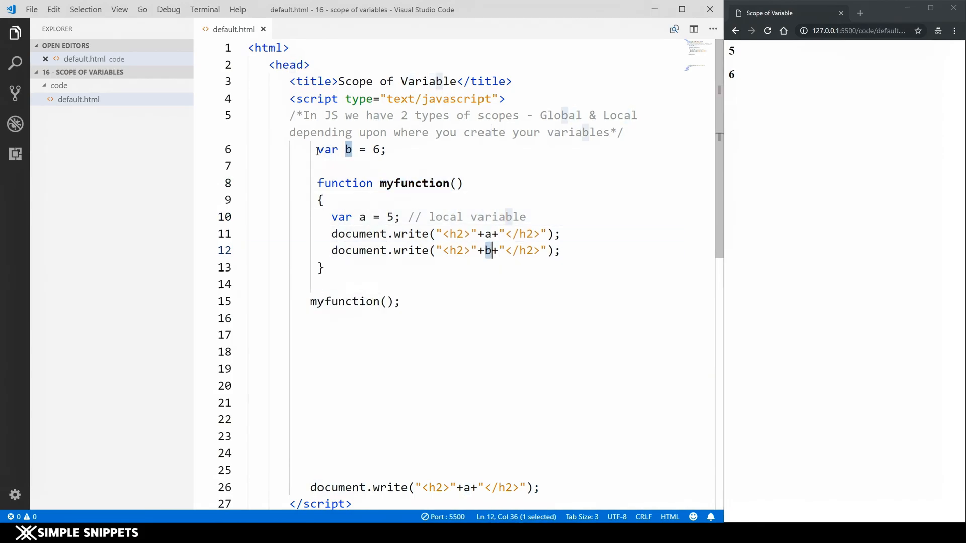
{"action": "left_click", "coordinate": [326, 149]}
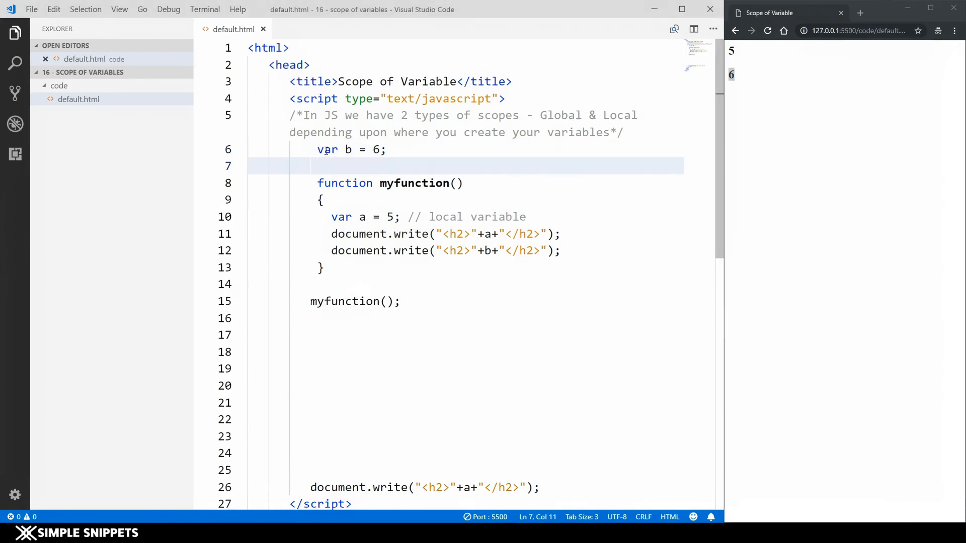
{"action": "mouse_move", "coordinate": [343, 203]}
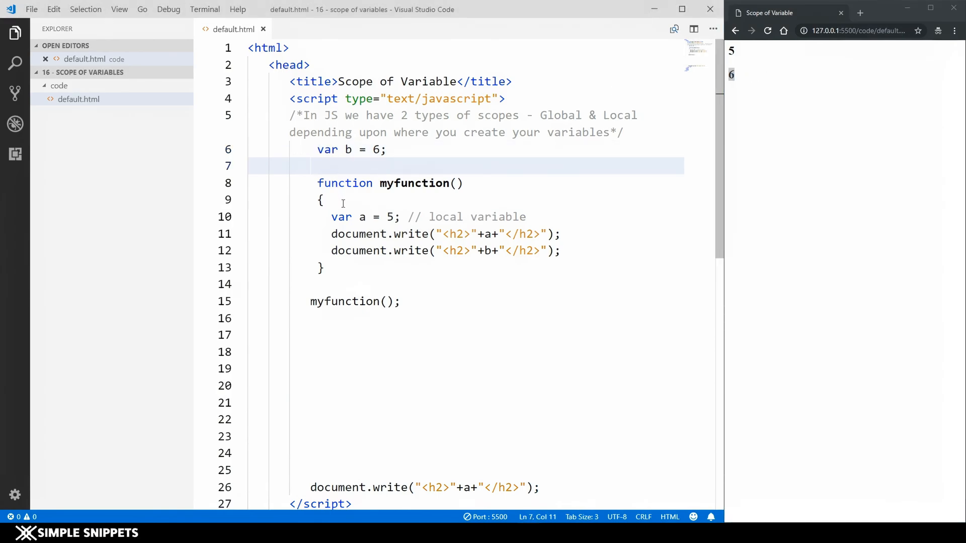
Review the local a declaration and remove the extra blank lines below the function
{"action": "left_click", "coordinate": [322, 199]}
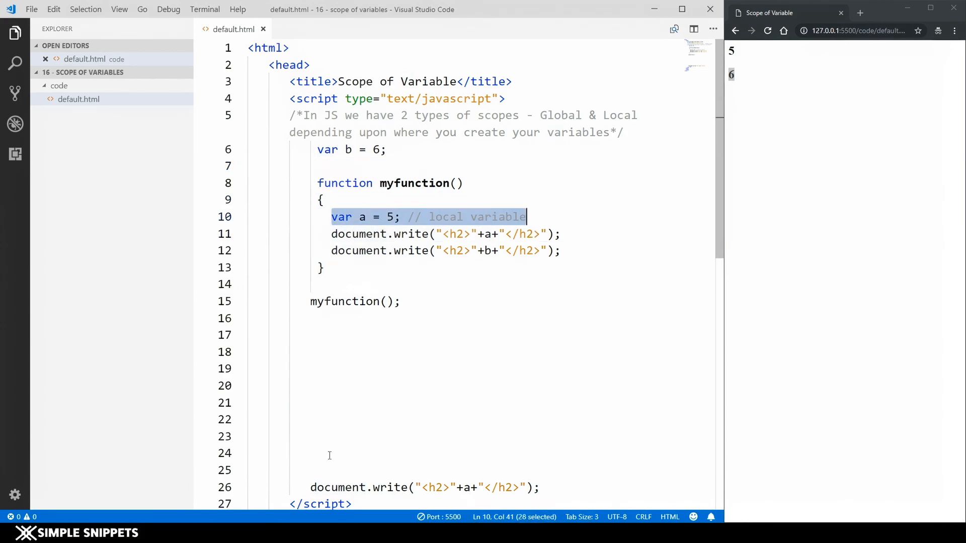
{"action": "left_click", "coordinate": [315, 352]}
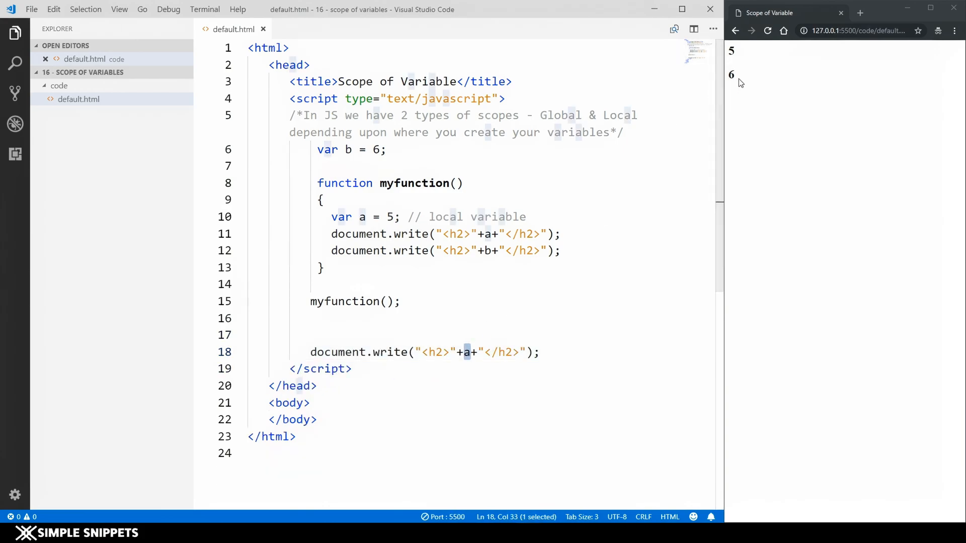
{"action": "left_click", "coordinate": [375, 166]}
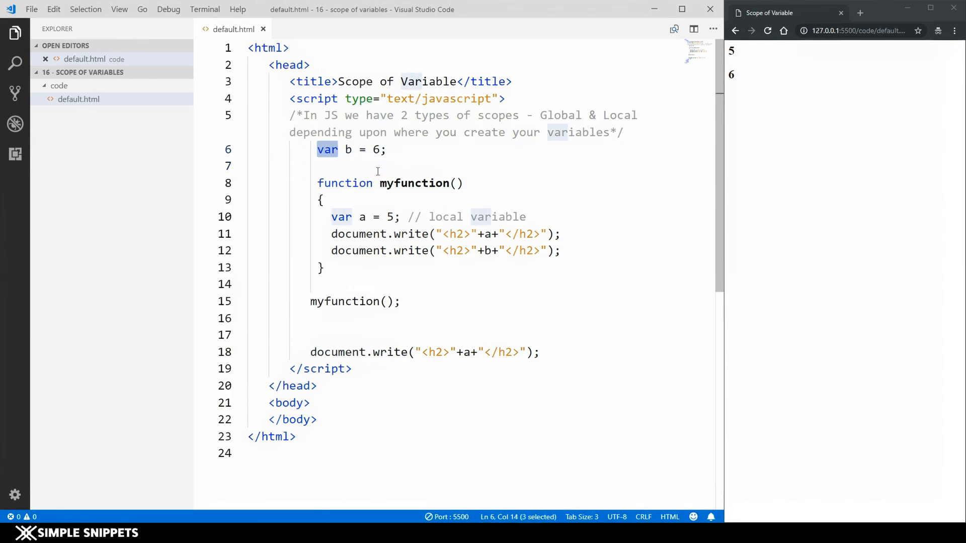
Add var1 = "Tanmay"; below var b = 6, trying the var keyword and removing it again
{"action": "key", "text": "enter"}
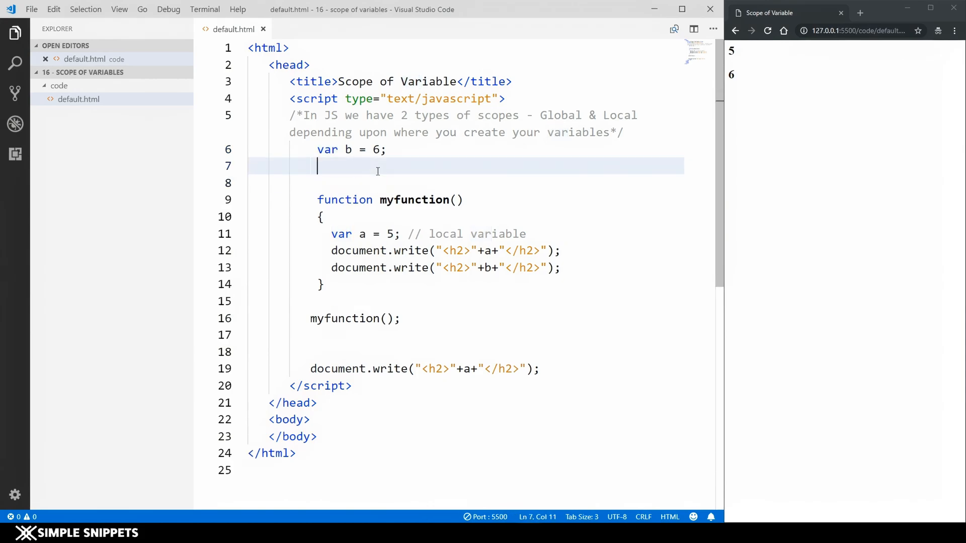
{"action": "double_click", "coordinate": [325, 149]}
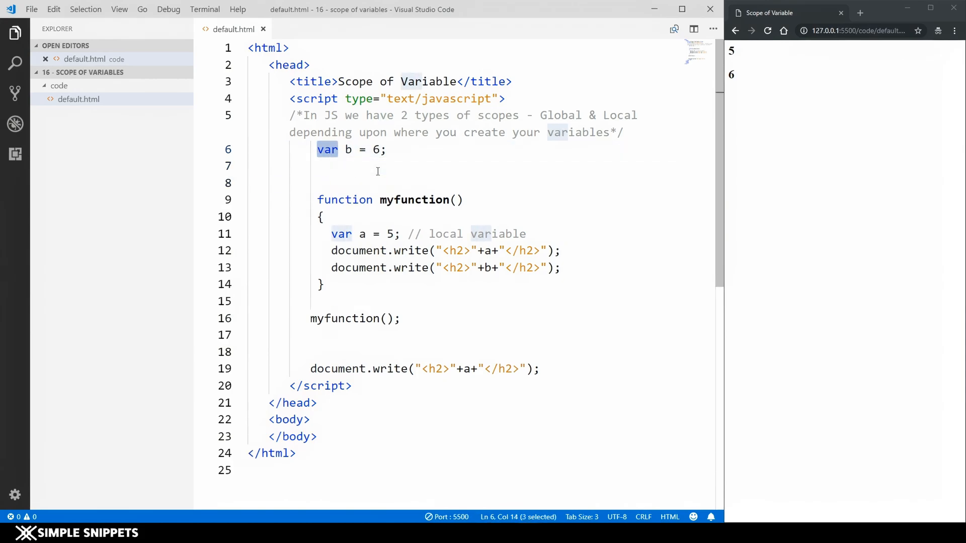
{"action": "key", "text": "enter"}
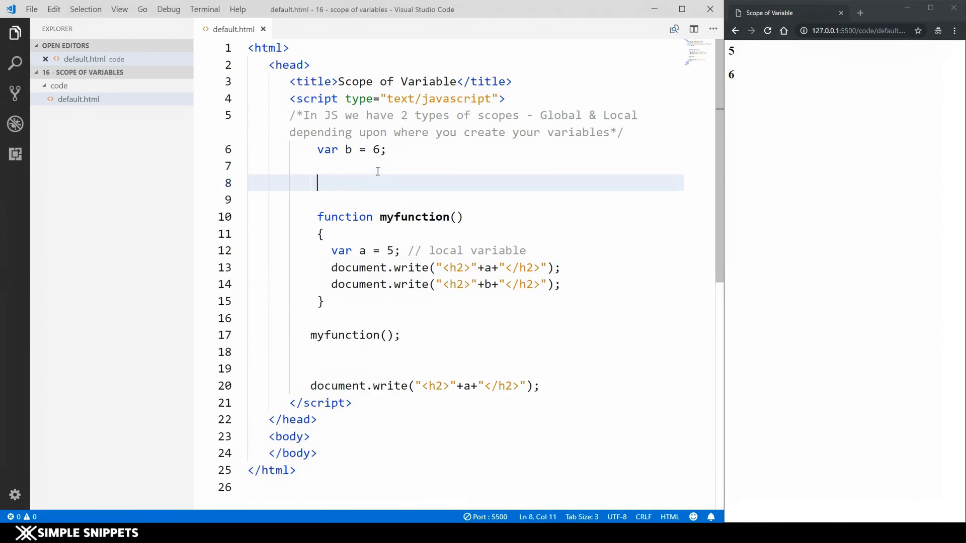
{"action": "type", "text": "var1"}
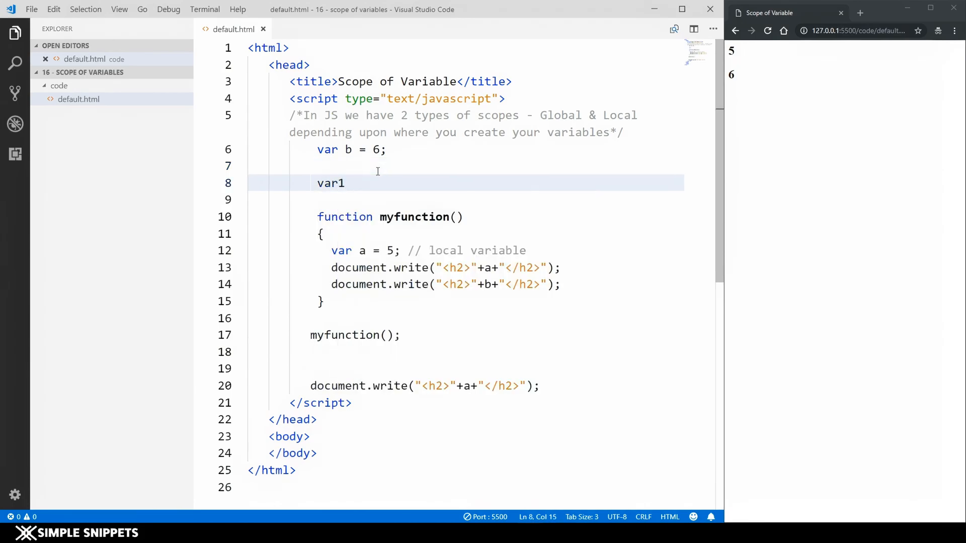
{"action": "type", "text": "= \"\""}
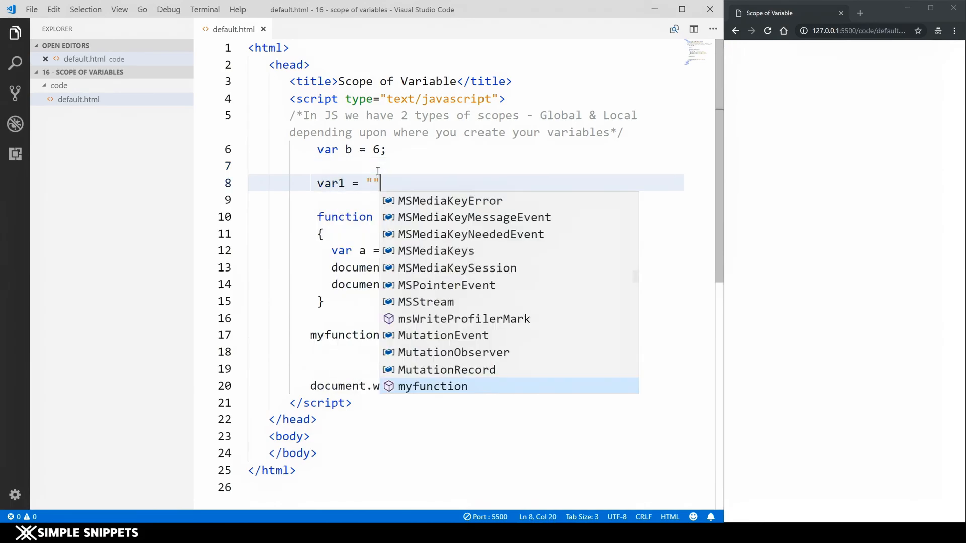
{"action": "type", "text": "Tanmay"}
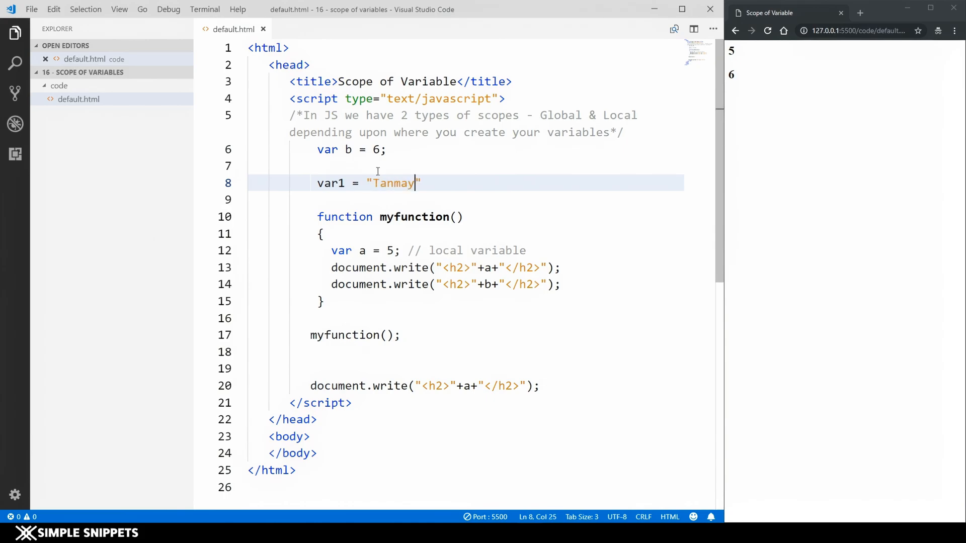
{"action": "type", "text": ";"}
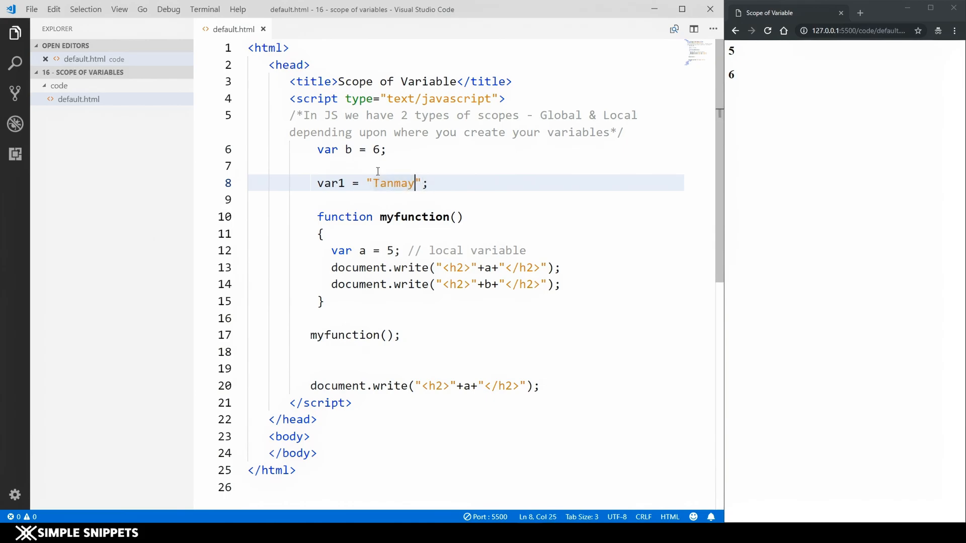
{"action": "type", "text": "var"}
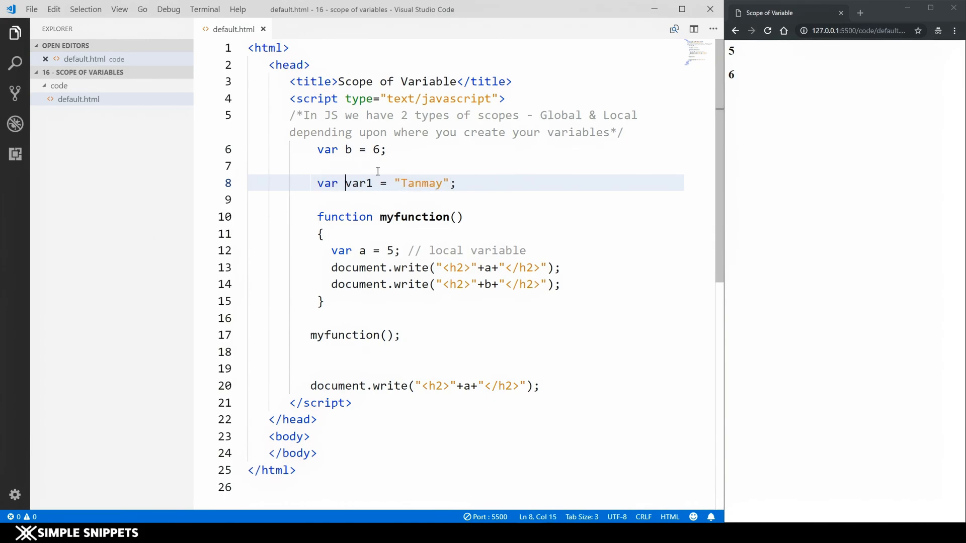
{"action": "key", "text": "Backspace"}
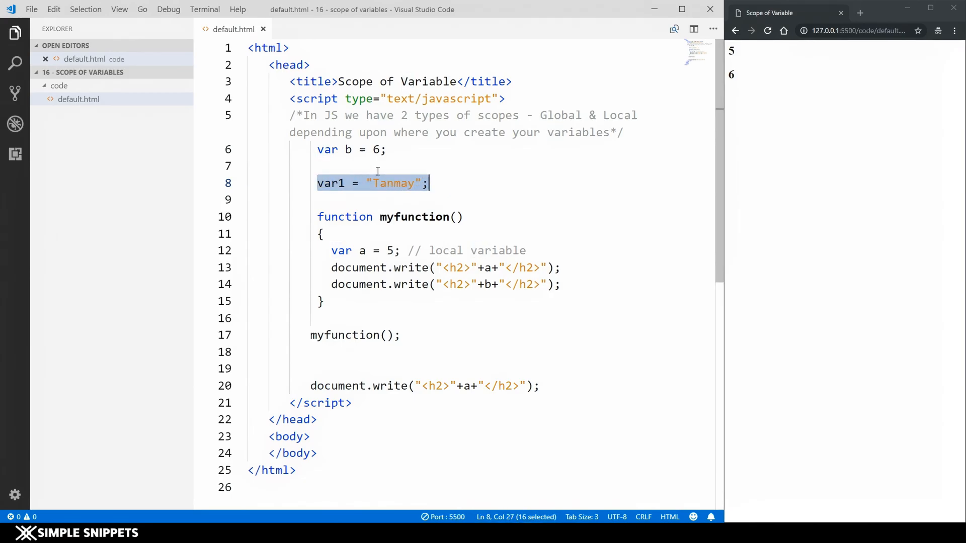
Move var1 = "Tanmay"; into myfunction above var a = 5 and review it there
{"action": "key", "text": "Delete"}
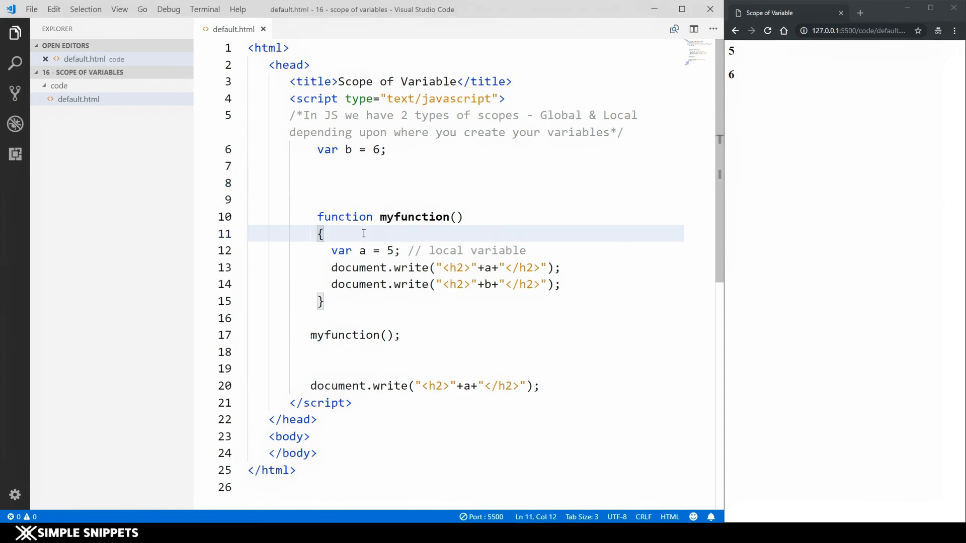
{"action": "type", "text": "var1 = \"Tanmay\";"}
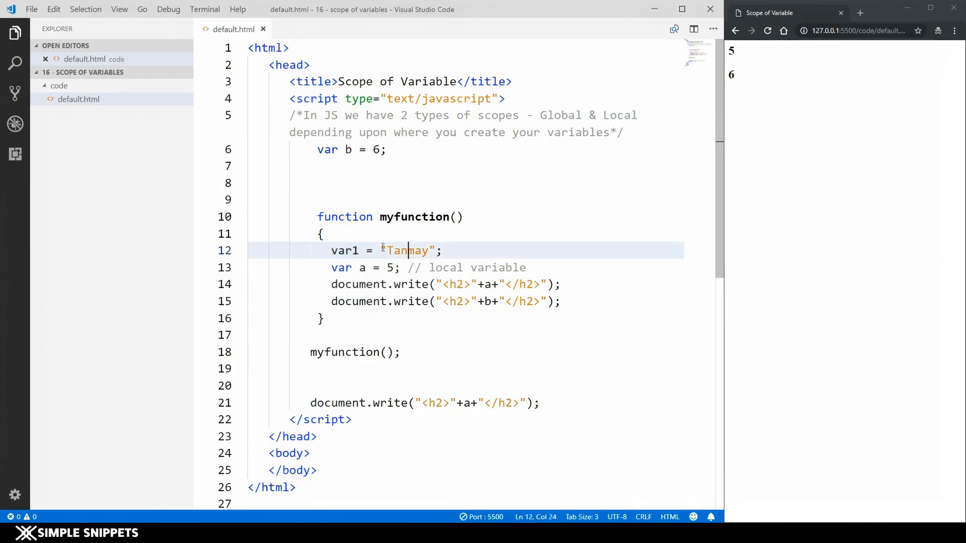
{"action": "left_click", "coordinate": [331, 250]}
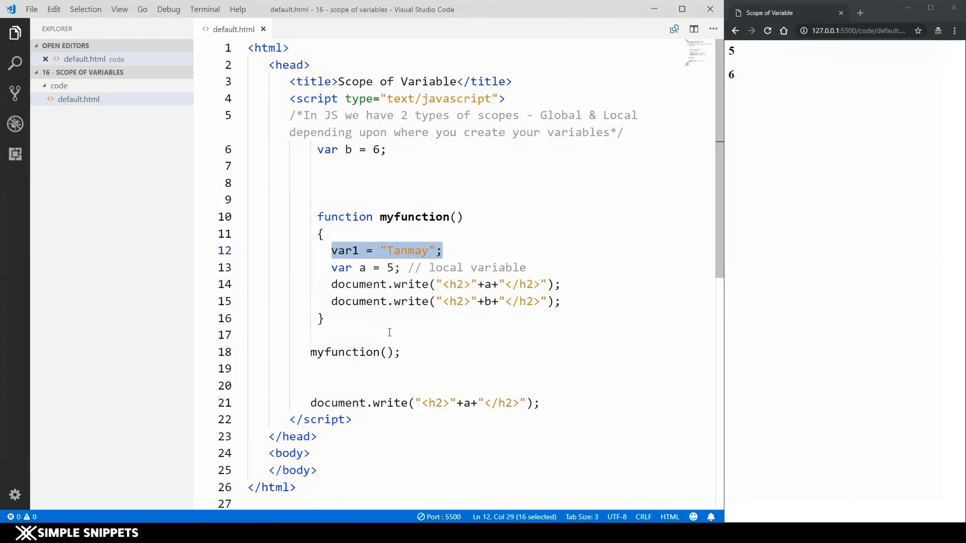
{"action": "left_click", "coordinate": [399, 251]}
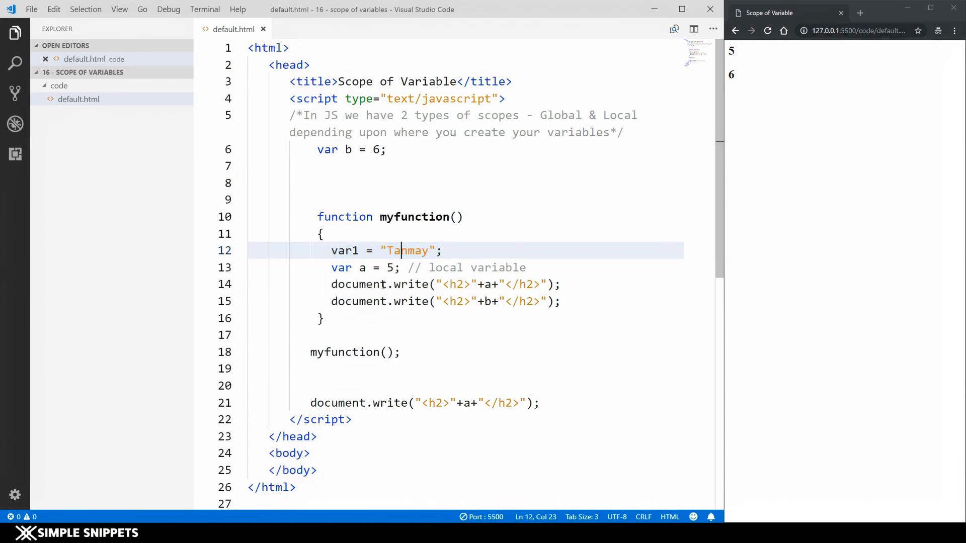
{"action": "left_click", "coordinate": [321, 334]}
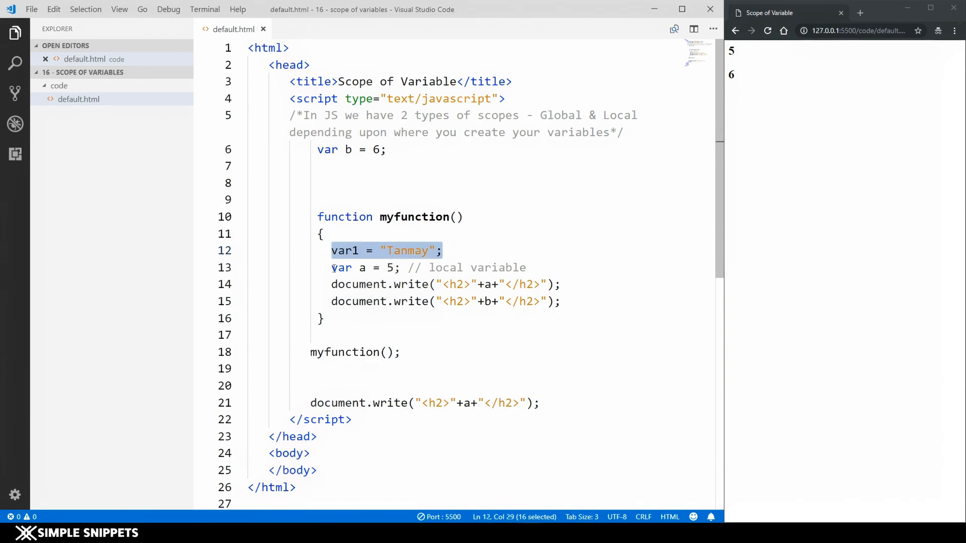
{"action": "left_click", "coordinate": [331, 250]}
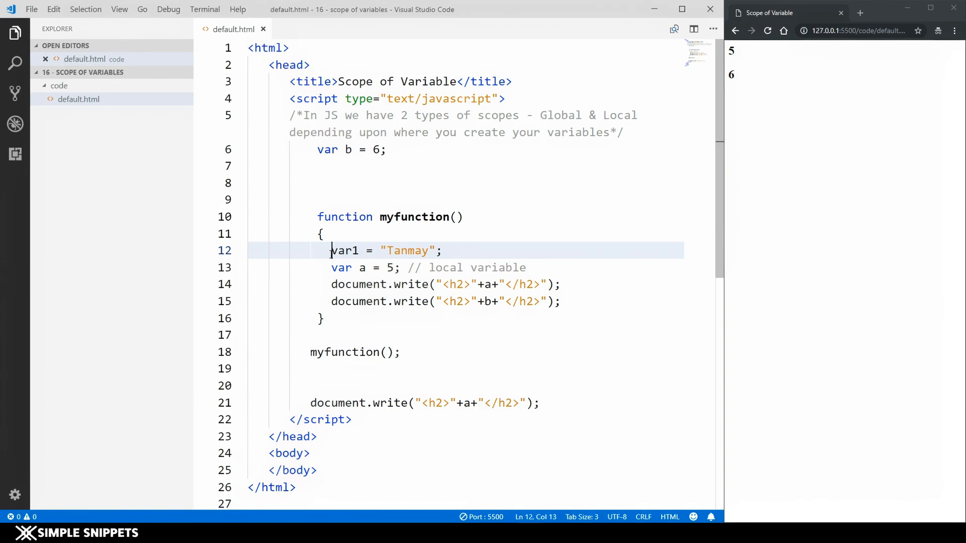
Move var1 = "Tanmay"; back out to the global level below var b = 6
{"action": "double_click", "coordinate": [345, 250]}
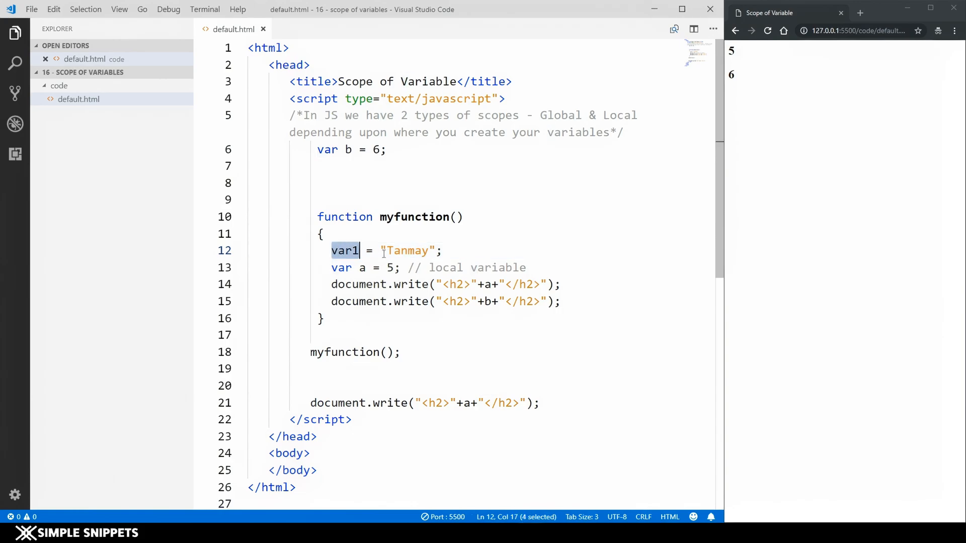
{"action": "key", "text": "Delete"}
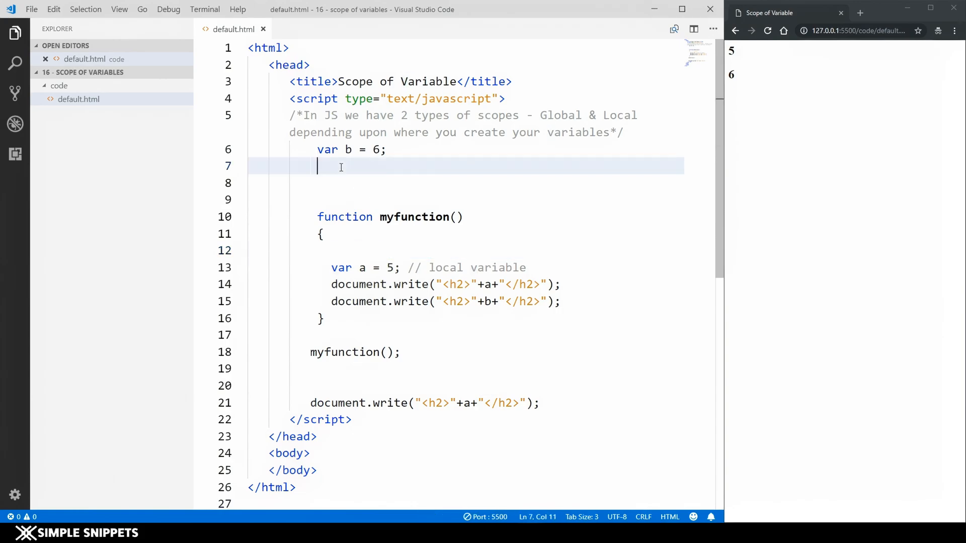
{"action": "type", "text": "var1 = \"Tanmay\";"}
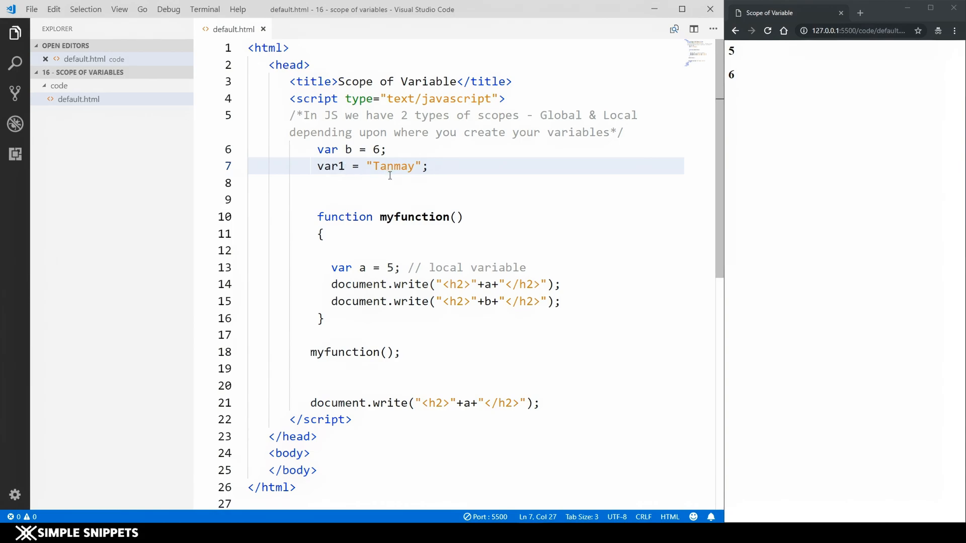
{"action": "left_click", "coordinate": [383, 200]}
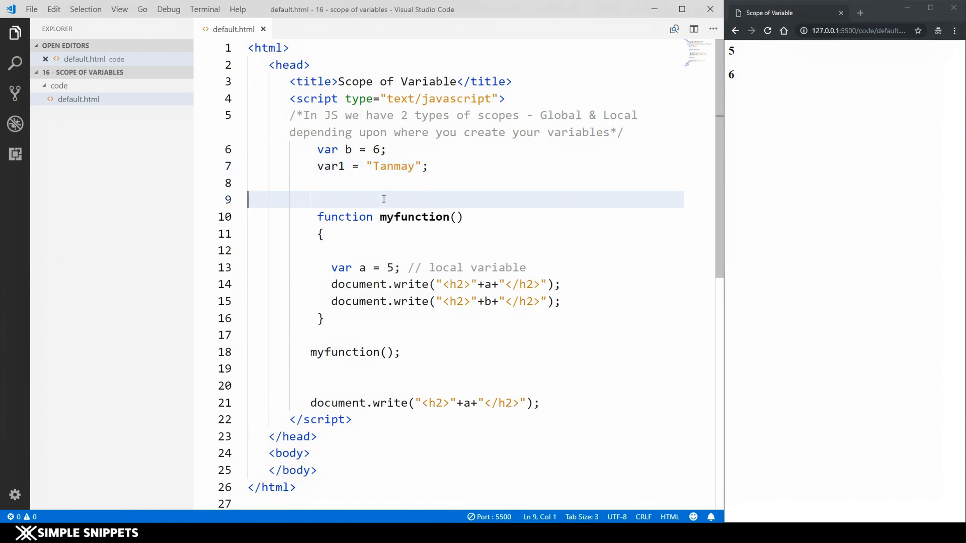
{"action": "mouse_move", "coordinate": [358, 240]}
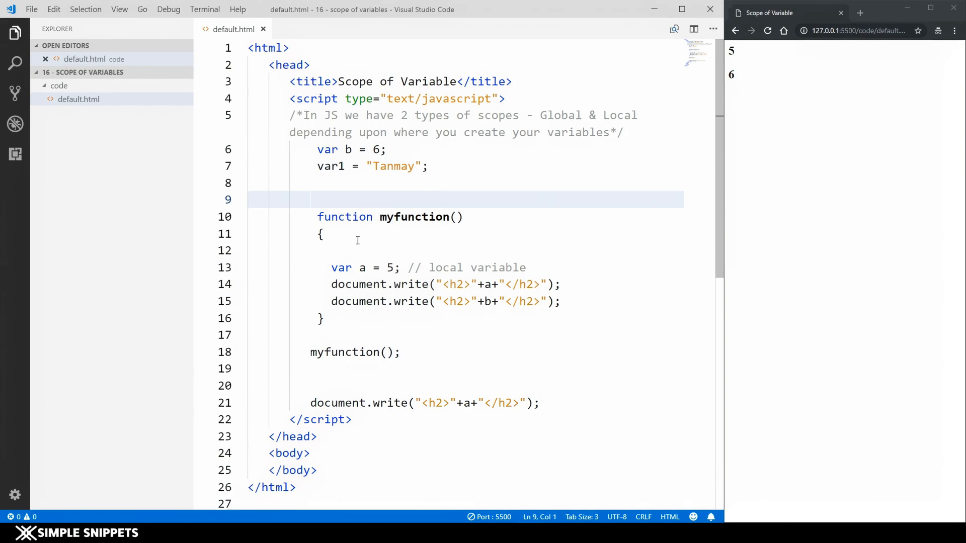
{"action": "left_click", "coordinate": [248, 199]}
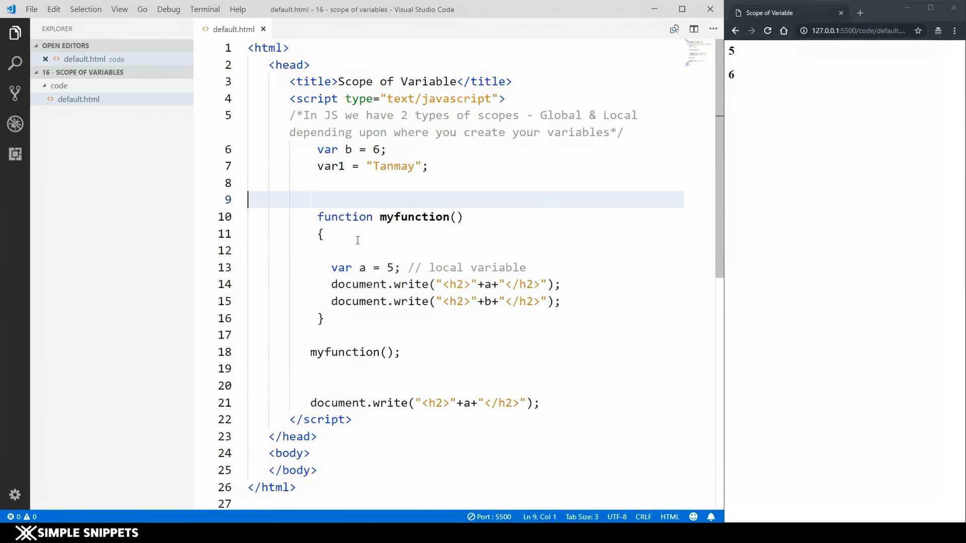